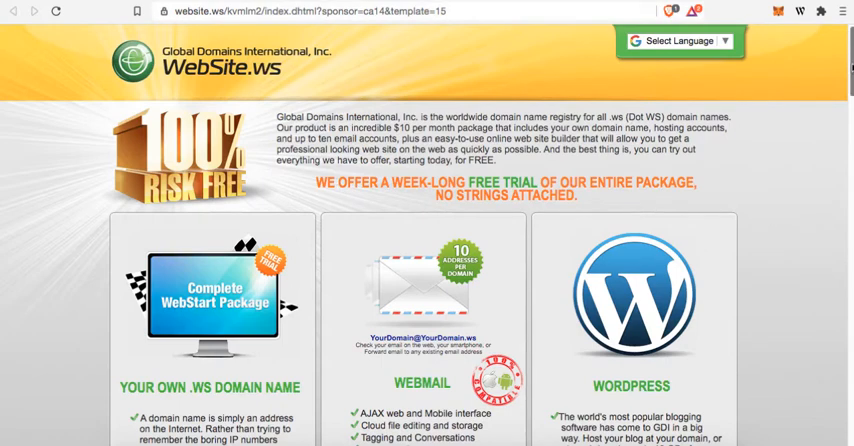
# - Scroll the Hi-Def Barbers sample site down past About us to its Location section
pyautogui.scroll(-3)
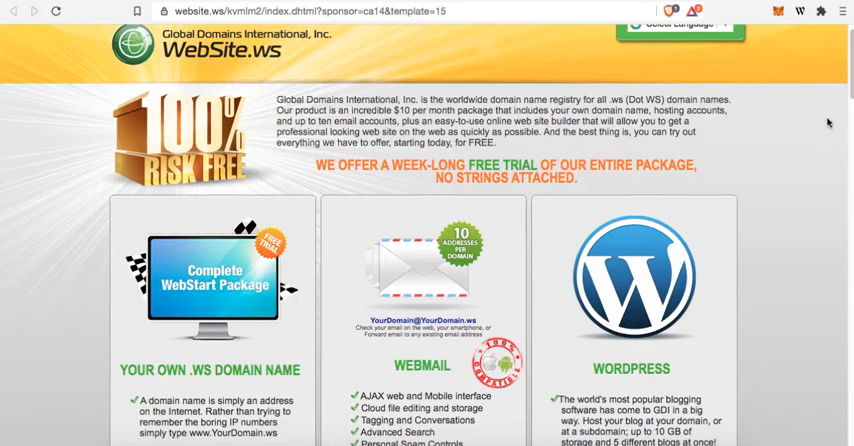
pyautogui.moveTo(92, 390)
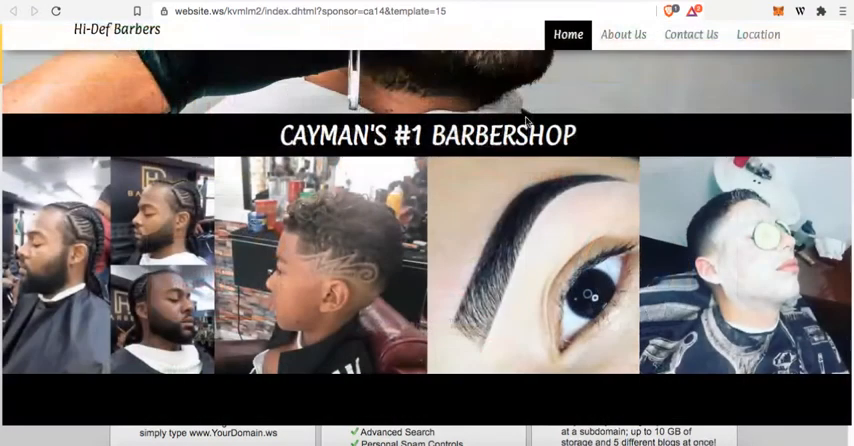
pyautogui.scroll(-3)
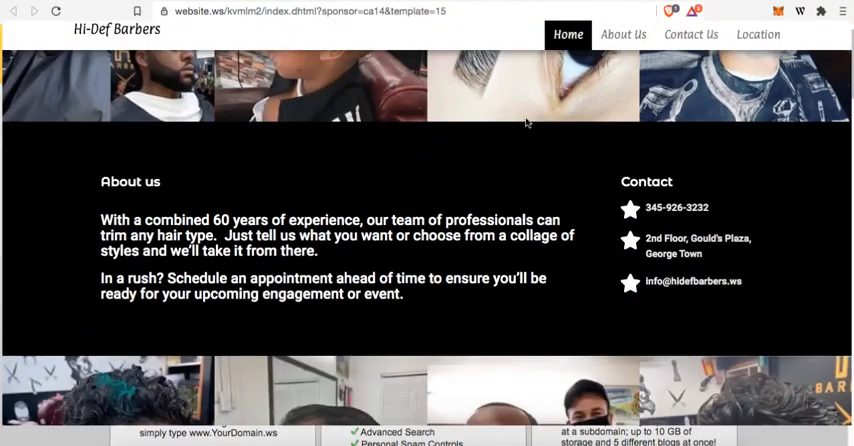
pyautogui.scroll(-3)
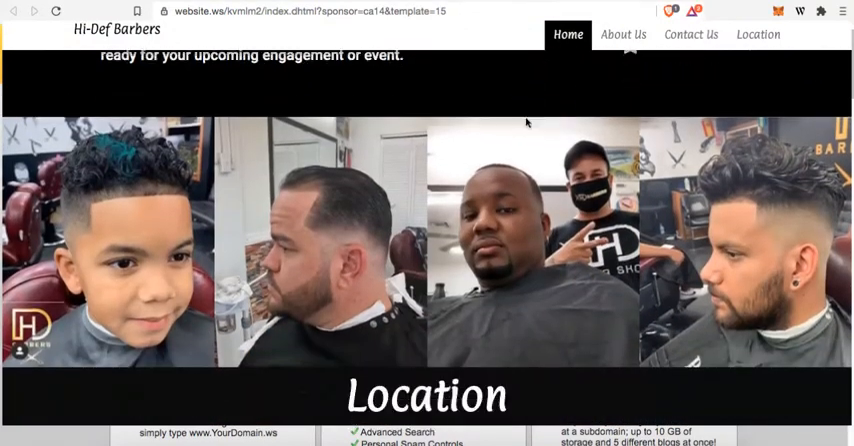
pyautogui.scroll(-3)
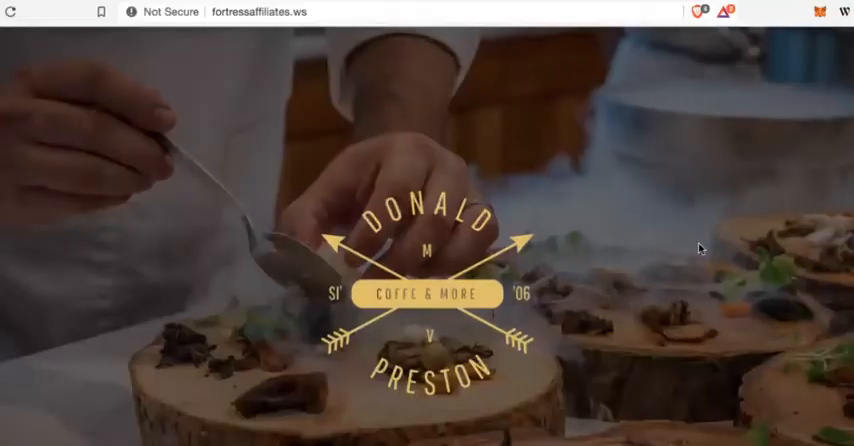
# - Scroll through the coffee house sample site's Nice and Tasty and testimonial sections
pyautogui.scroll(-3)
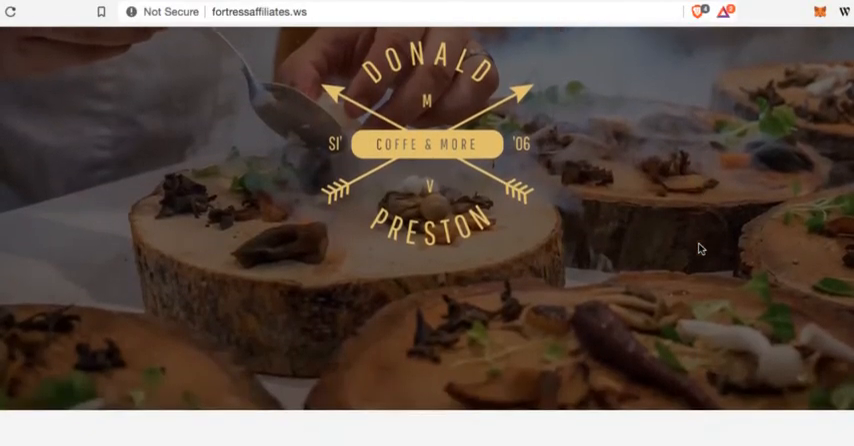
pyautogui.scroll(-3)
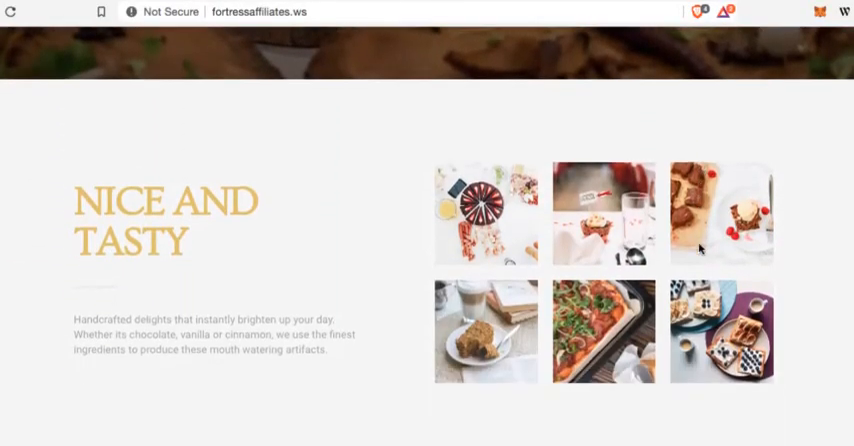
pyautogui.scroll(-3)
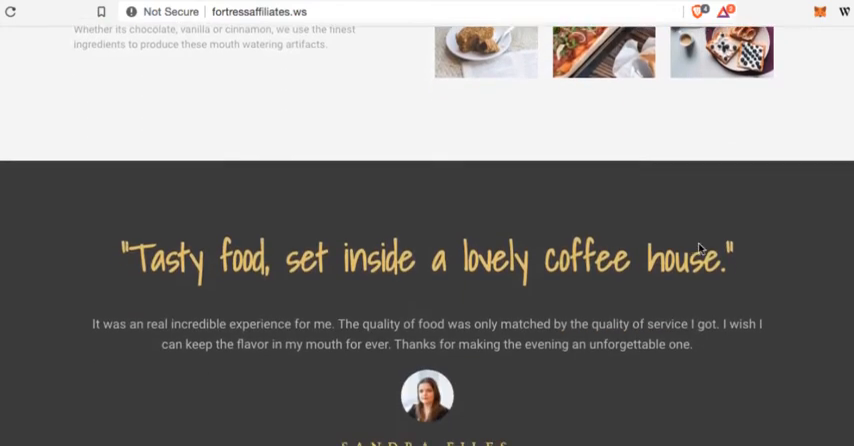
pyautogui.scroll(3)
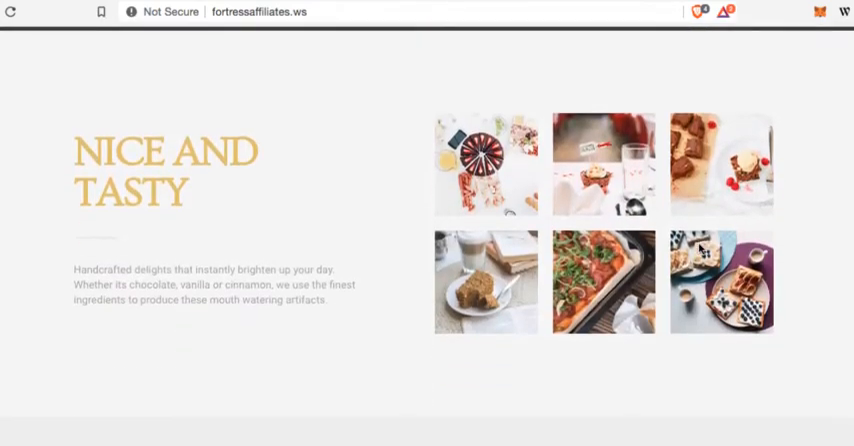
pyautogui.scroll(-3)
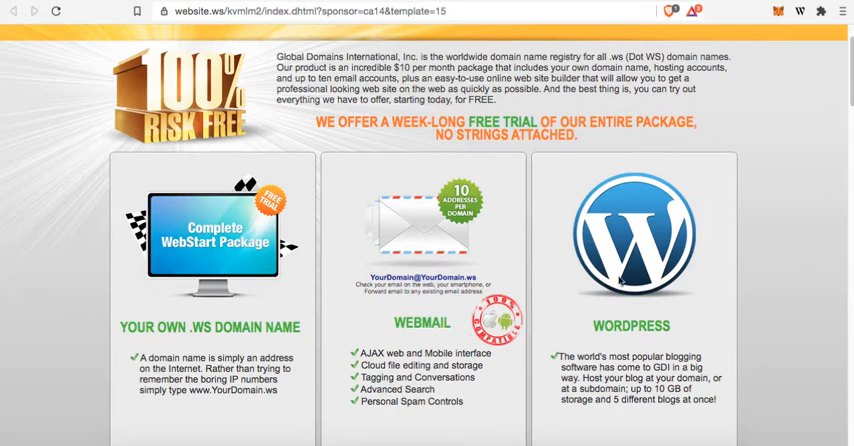
pyautogui.moveTo(636, 338)
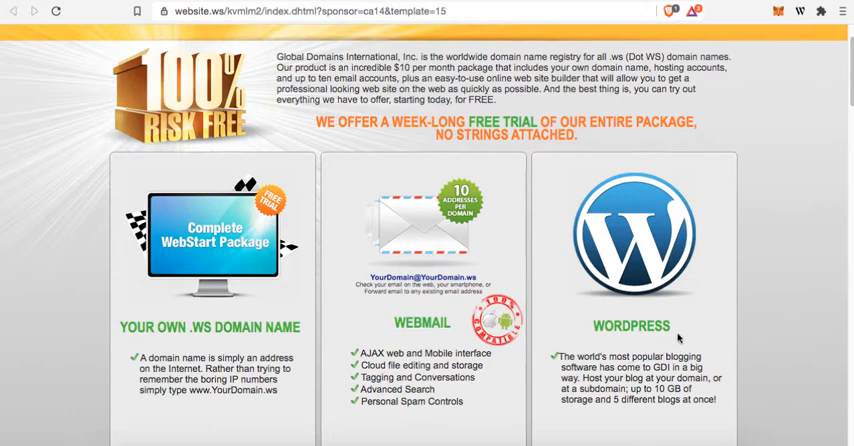
pyautogui.moveTo(700, 328)
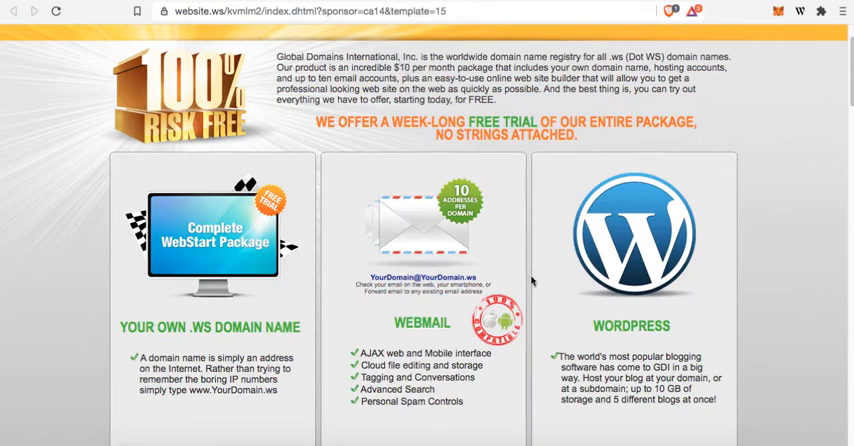
pyautogui.moveTo(810, 142)
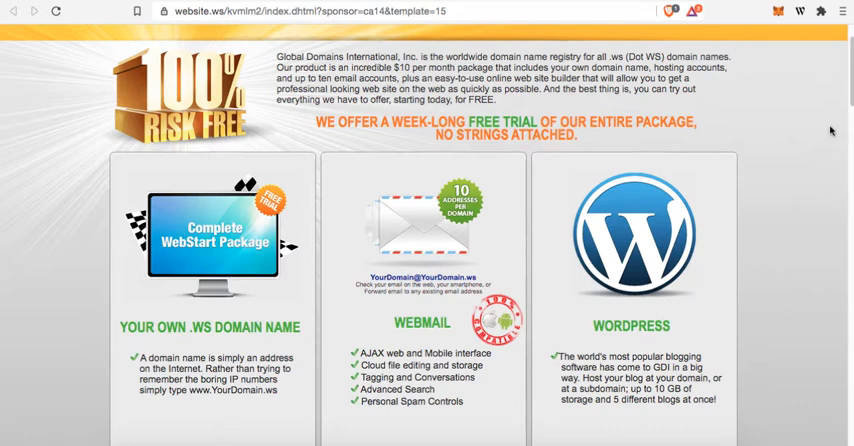
pyautogui.moveTo(830, 112)
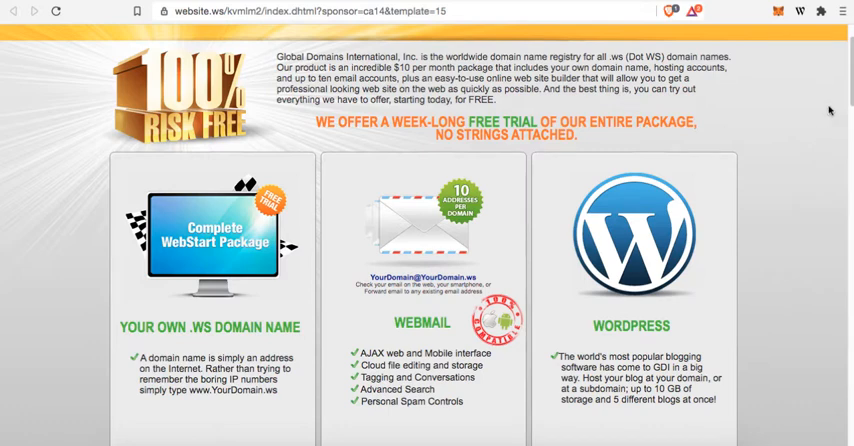
pyautogui.moveTo(830, 112)
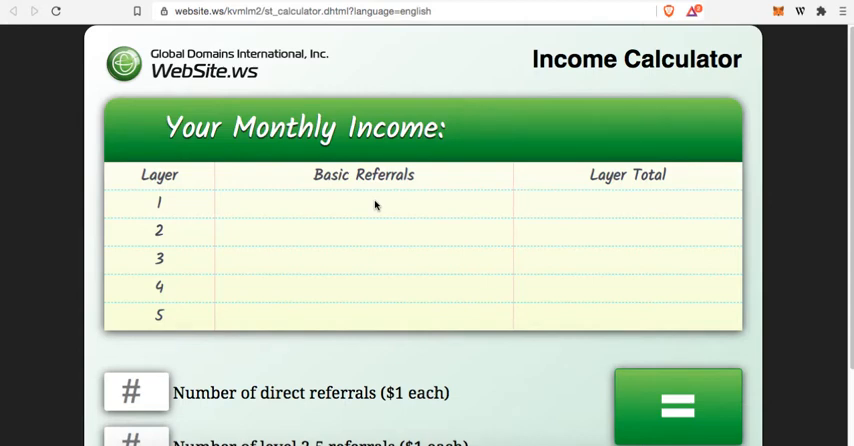
pyautogui.moveTo(380, 204)
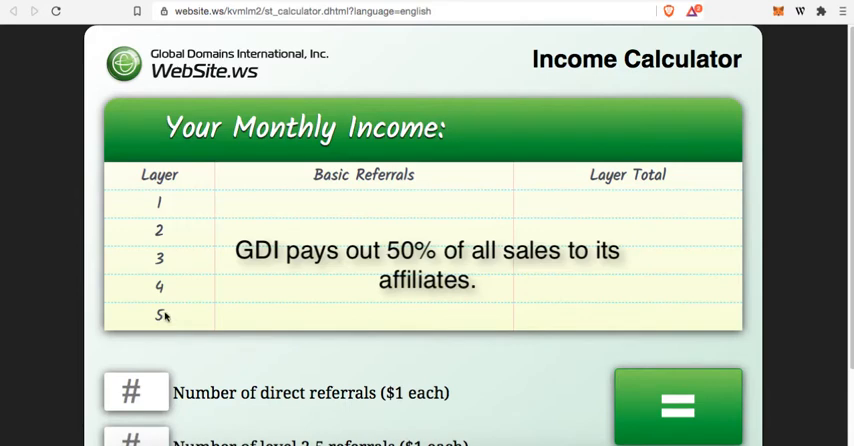
pyautogui.moveTo(276, 328)
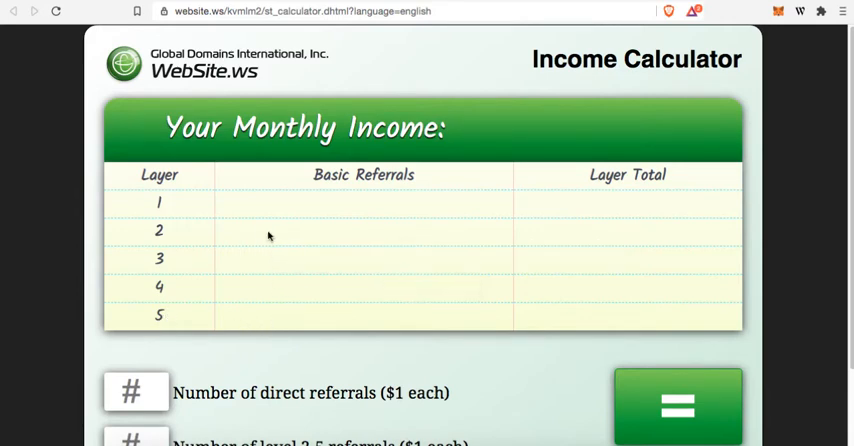
pyautogui.moveTo(308, 208)
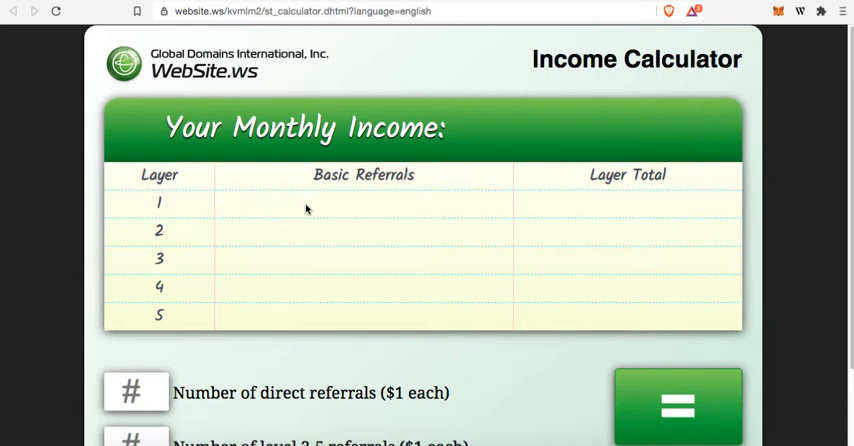
pyautogui.moveTo(326, 208)
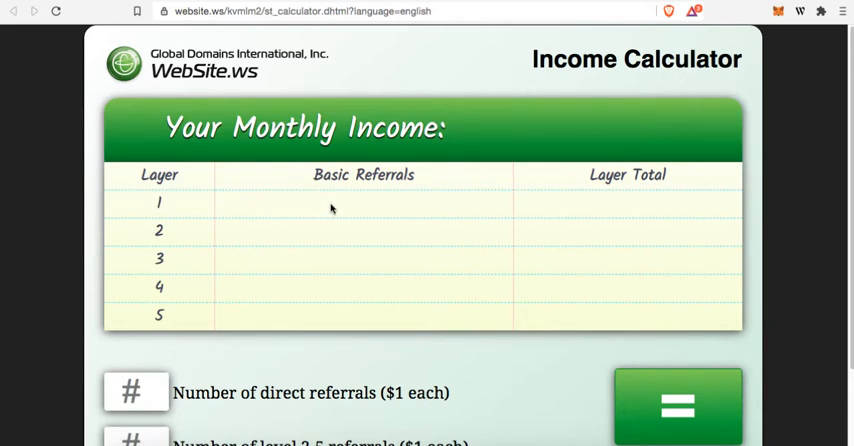
pyautogui.moveTo(380, 218)
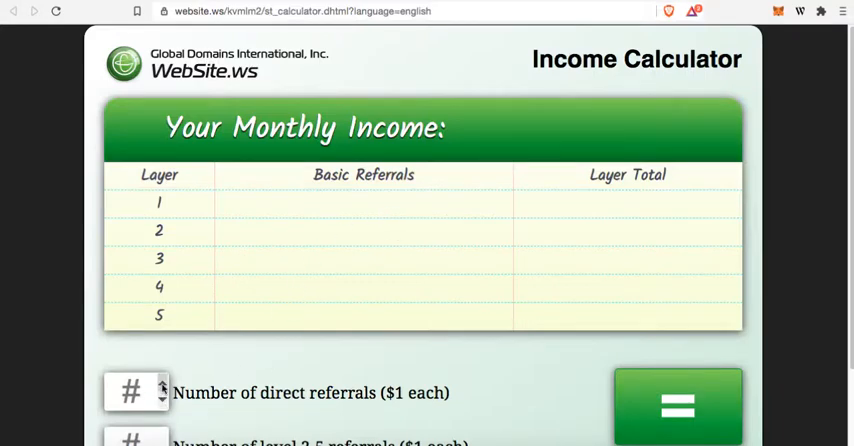
# - Enter 5 direct referrals and 5 level 2-5 referrals in the income calculator
pyautogui.click(160, 384)
pyautogui.write('5')
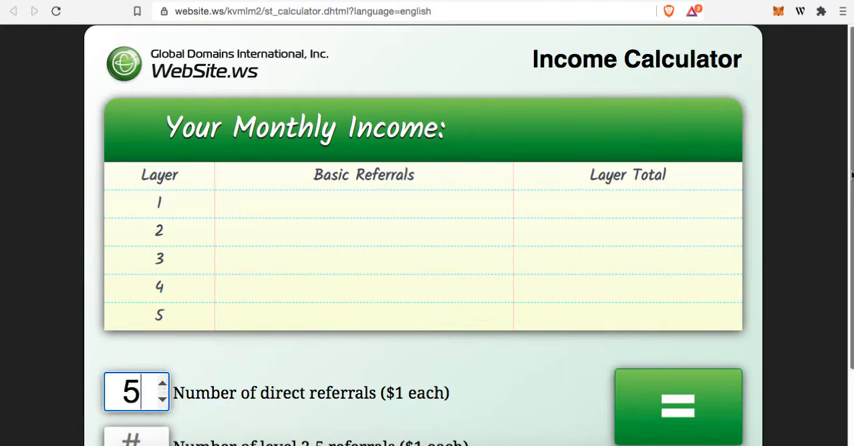
pyautogui.scroll(-3)
pyautogui.write('5')
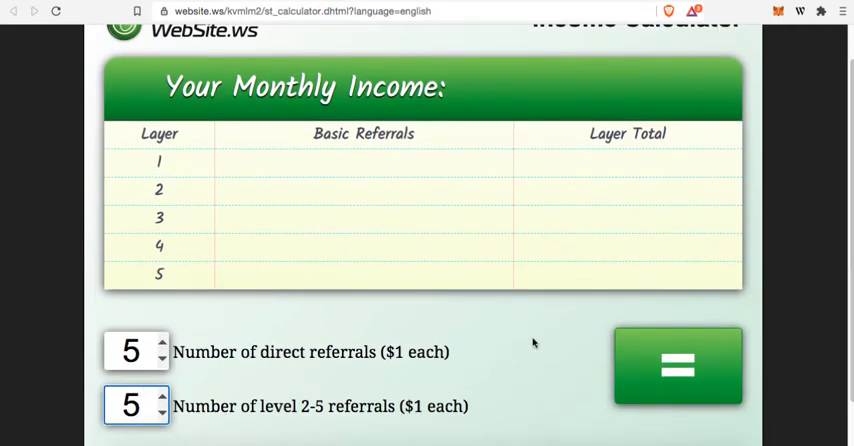
pyautogui.moveTo(336, 406)
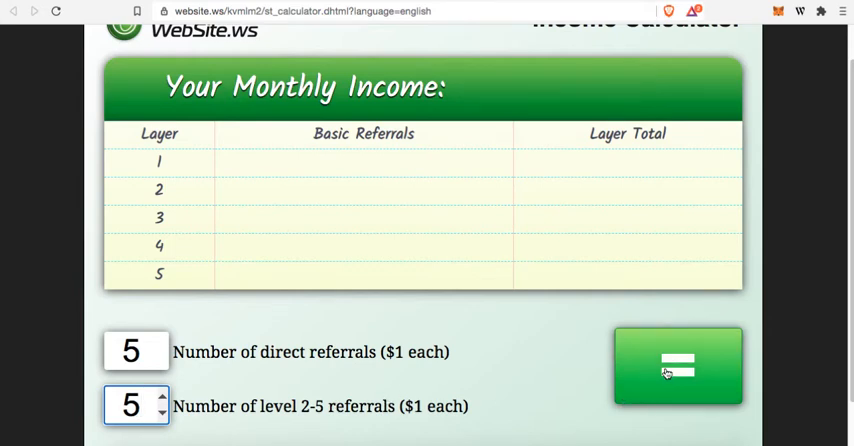
# - Calculate the income table for 5 and 5 referrals, reaching 3,125 referrals and $3,905 monthly
pyautogui.click(678, 366)
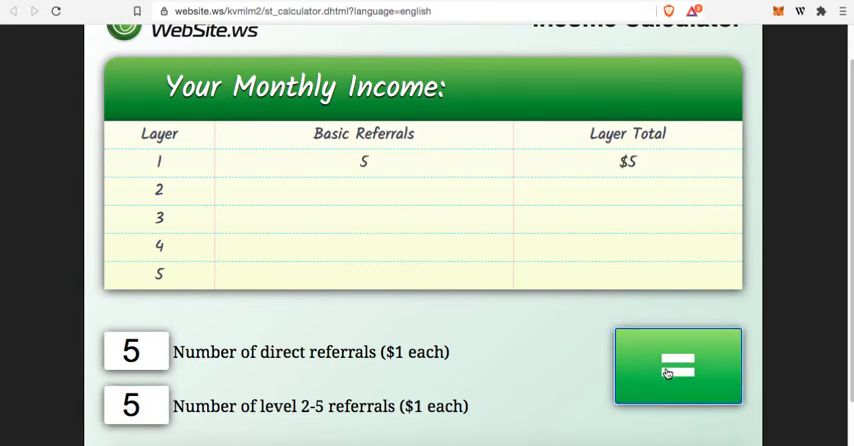
pyautogui.click(678, 368)
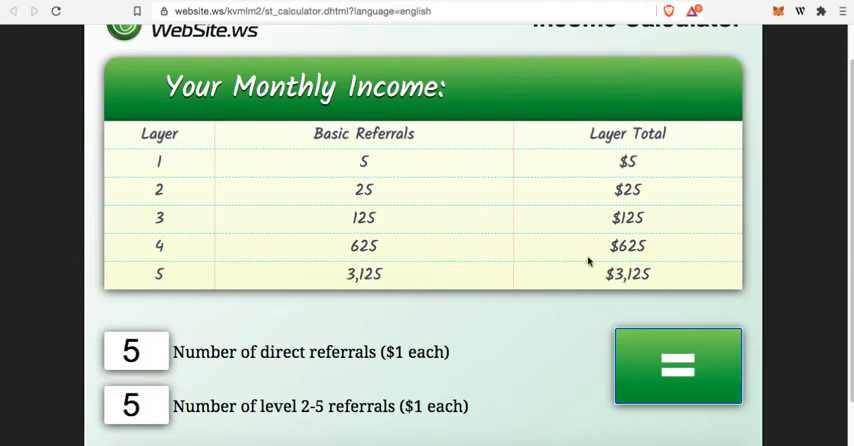
pyautogui.click(678, 366)
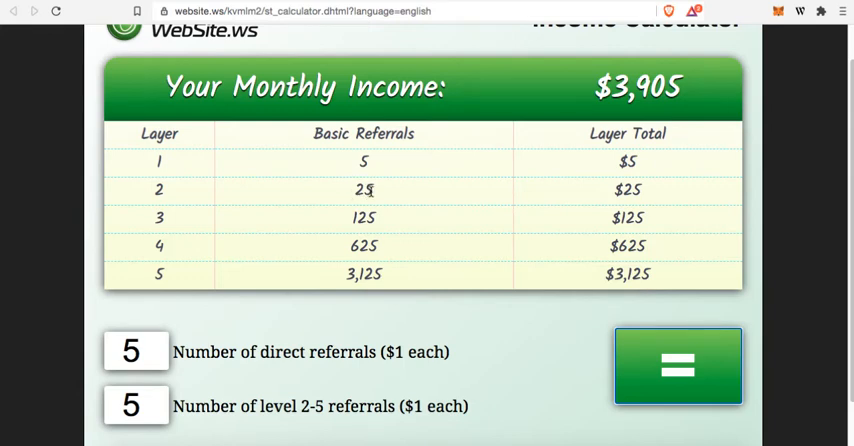
pyautogui.moveTo(636, 164)
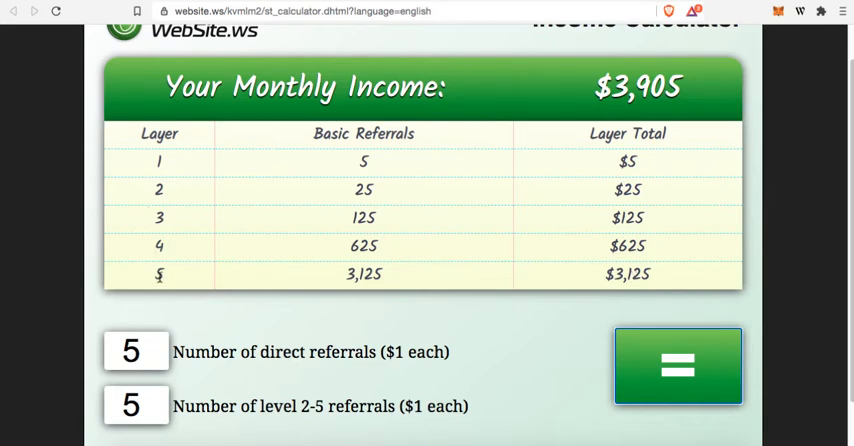
pyautogui.moveTo(170, 308)
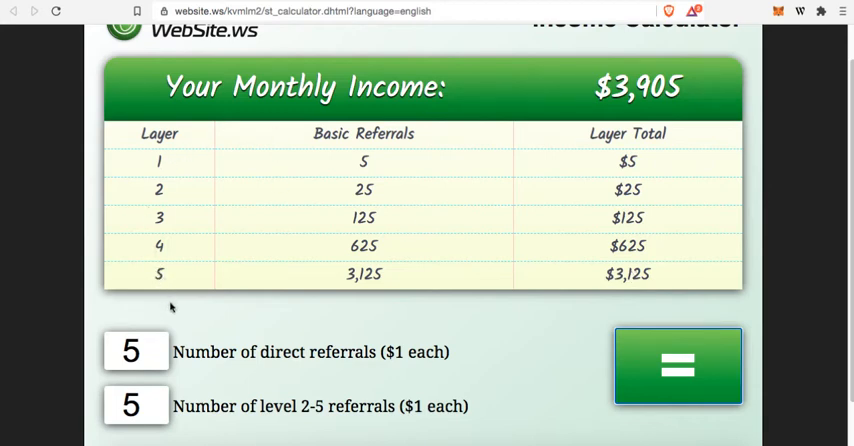
pyautogui.moveTo(664, 304)
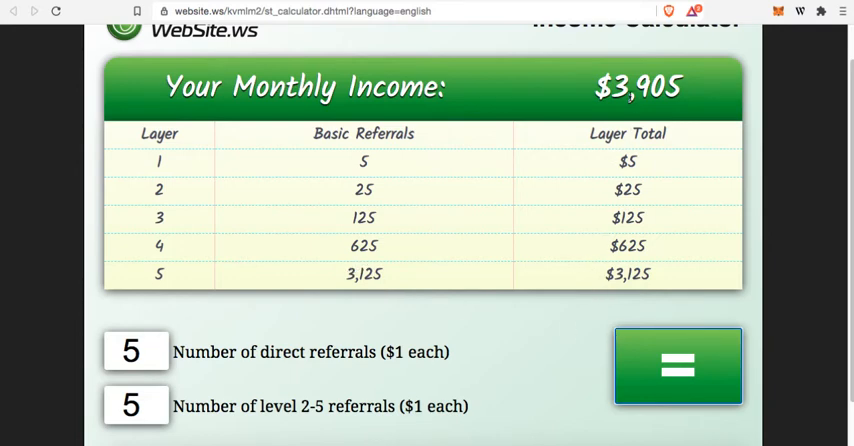
pyautogui.moveTo(624, 170)
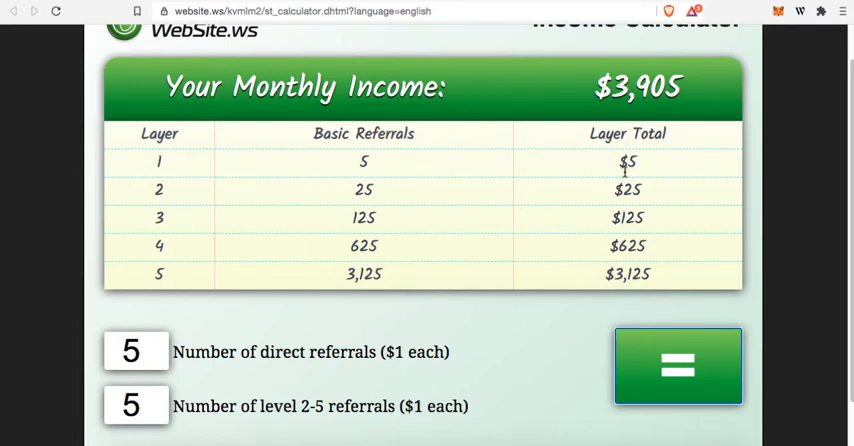
pyautogui.moveTo(466, 260)
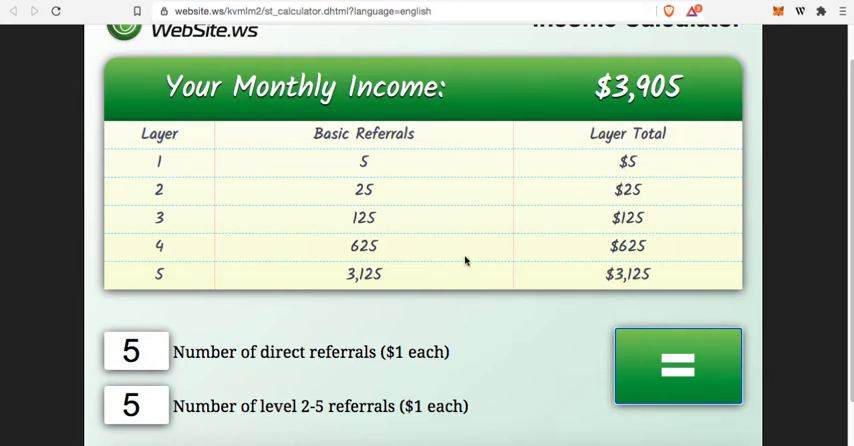
pyautogui.moveTo(356, 302)
pyautogui.write('10')
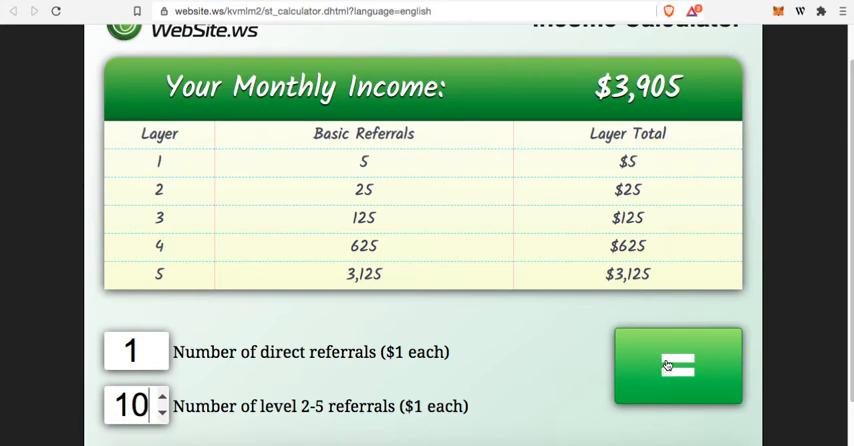
# - Calculate 1 direct and 10 level 2-5 referrals, giving 10,000 referrals and $11,111 monthly
pyautogui.click(678, 366)
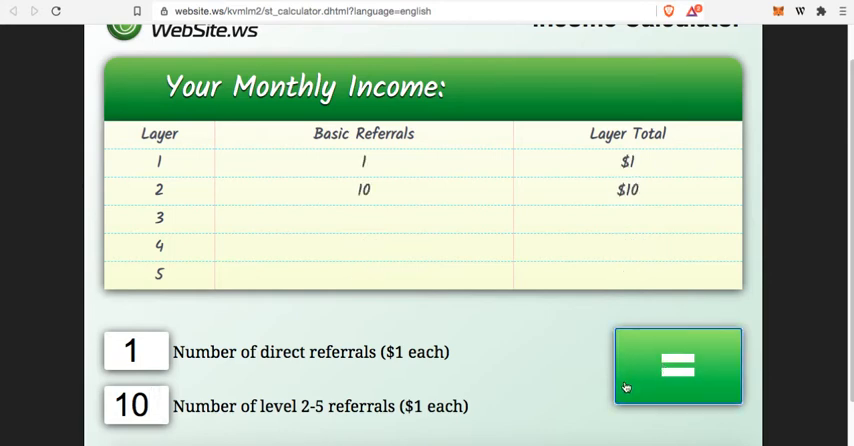
pyautogui.click(678, 366)
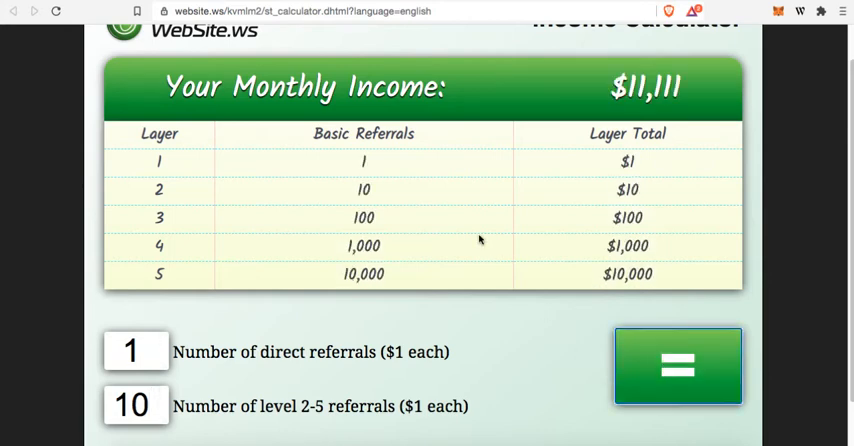
pyautogui.moveTo(344, 182)
pyautogui.write('5')
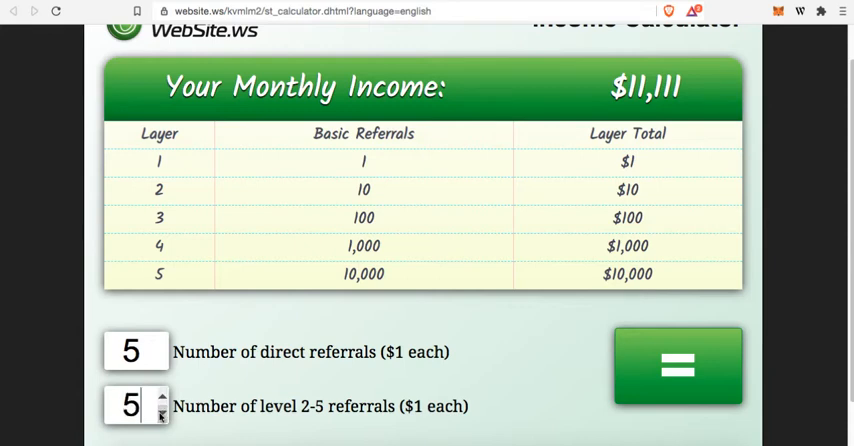
# - Recalculate with 5 direct and 5 level 2-5 referrals, back to $3,905 monthly over five layers
pyautogui.click(678, 366)
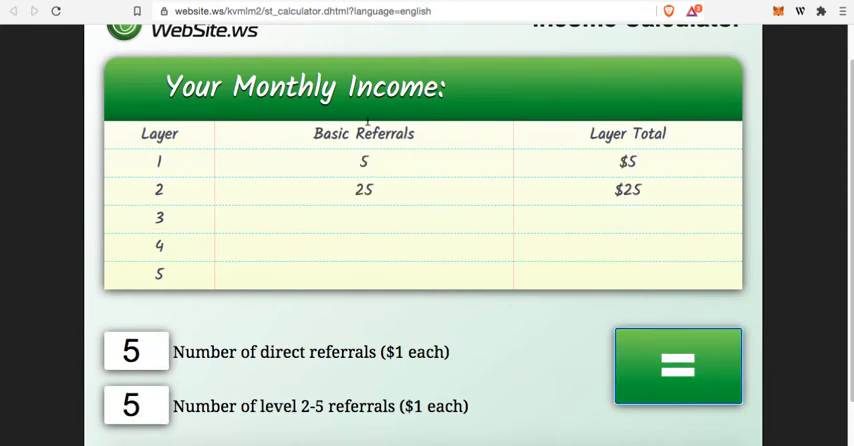
pyautogui.click(678, 366)
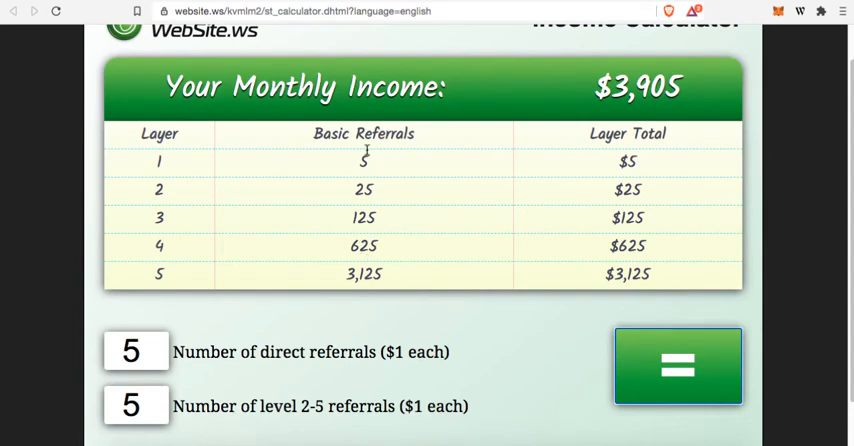
pyautogui.moveTo(360, 320)
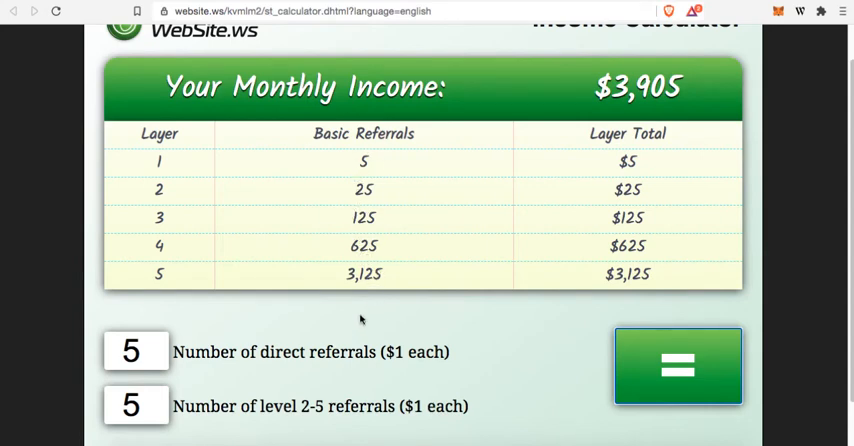
pyautogui.moveTo(140, 352)
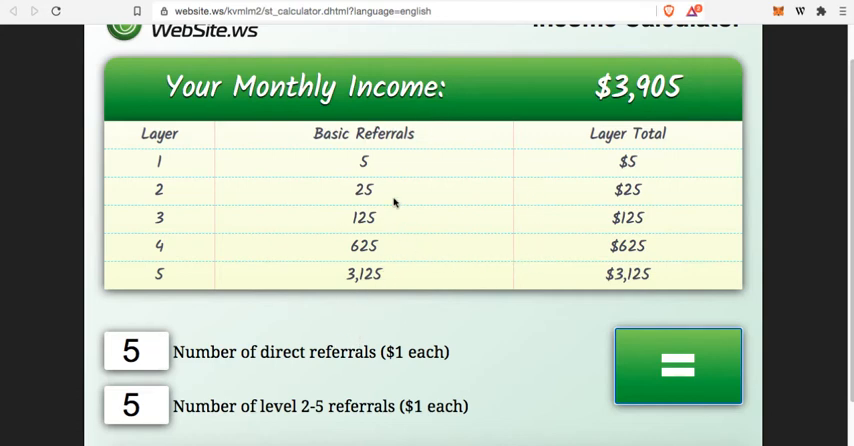
pyautogui.moveTo(470, 224)
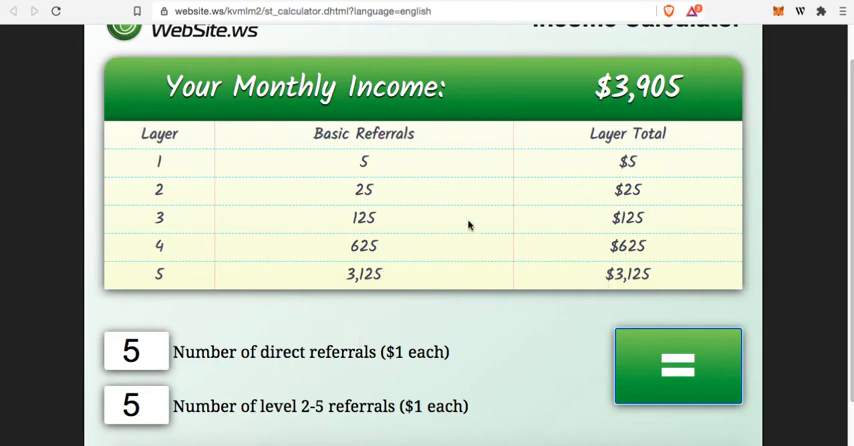
pyautogui.moveTo(384, 174)
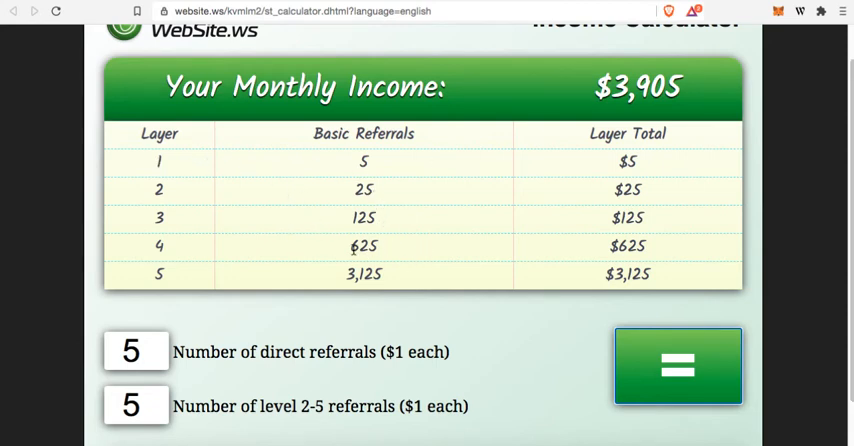
pyautogui.moveTo(270, 180)
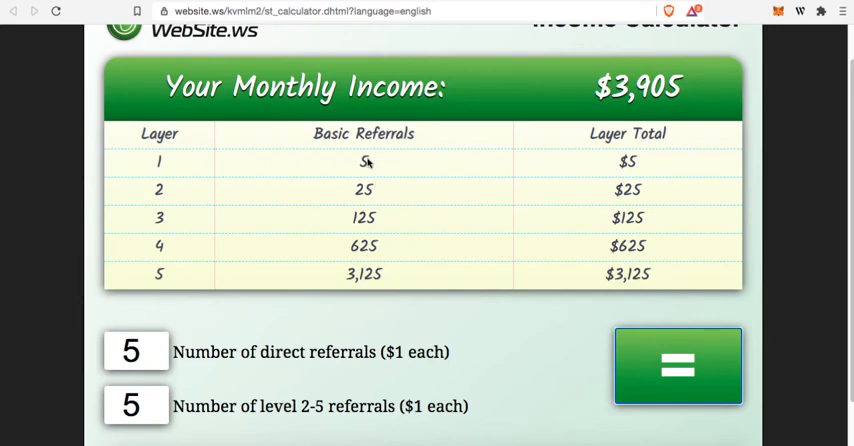
pyautogui.moveTo(648, 76)
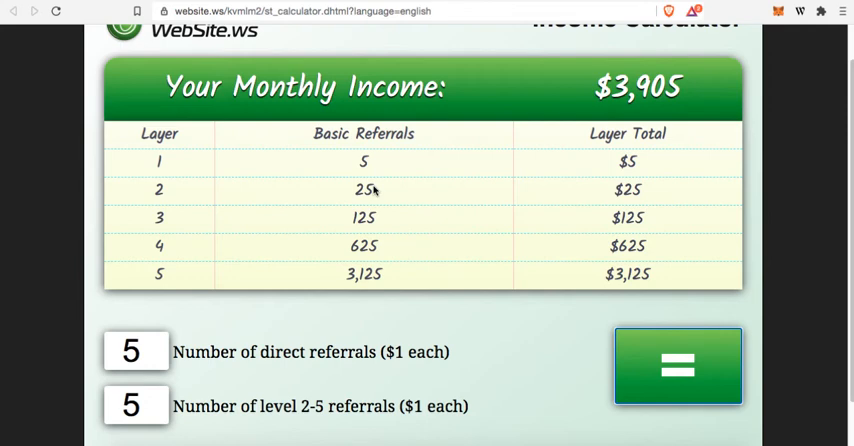
pyautogui.moveTo(410, 172)
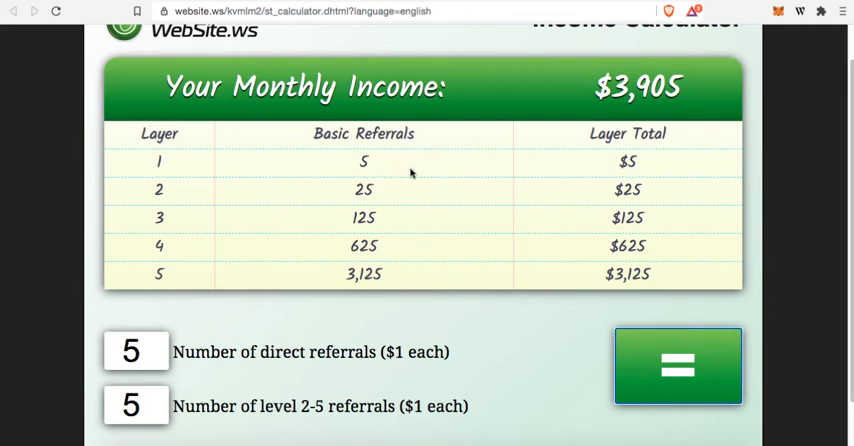
pyautogui.moveTo(388, 184)
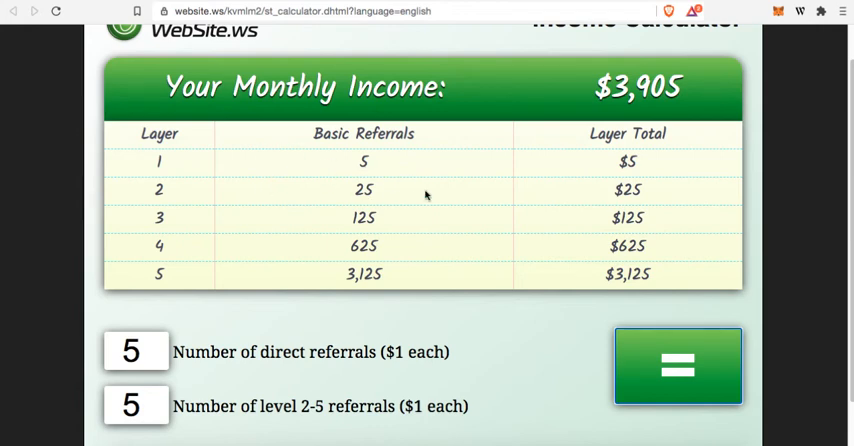
pyautogui.moveTo(436, 188)
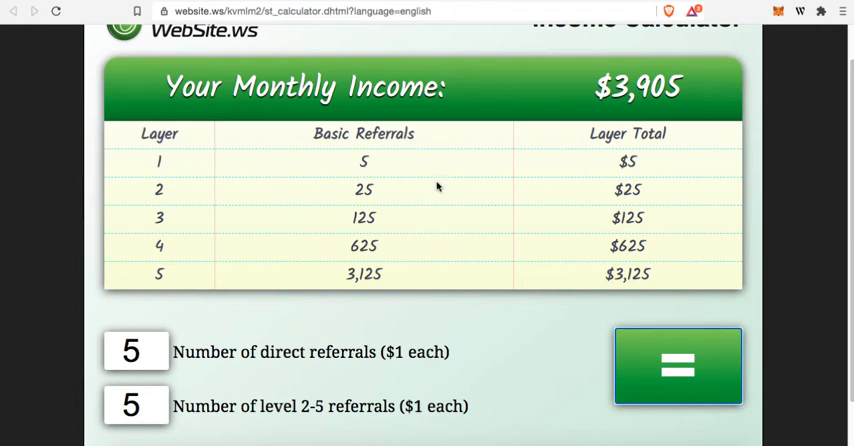
pyautogui.moveTo(400, 180)
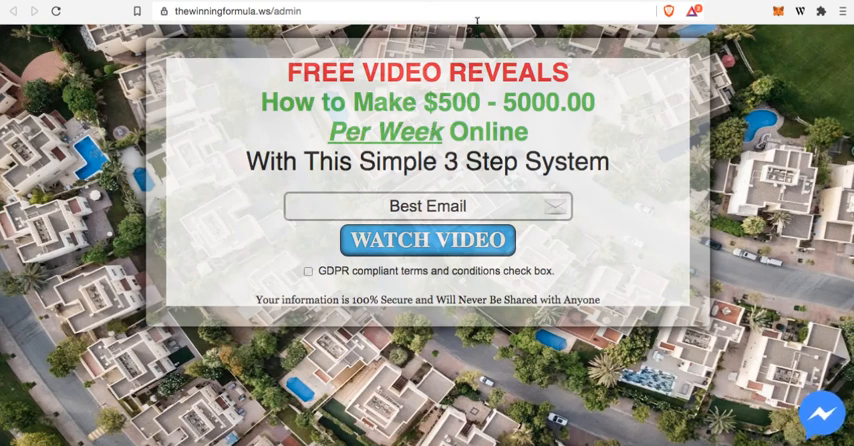
# - Continue from the email opt-in page via WATCH VIDEO to the 3 Step System video page
pyautogui.click(428, 240)
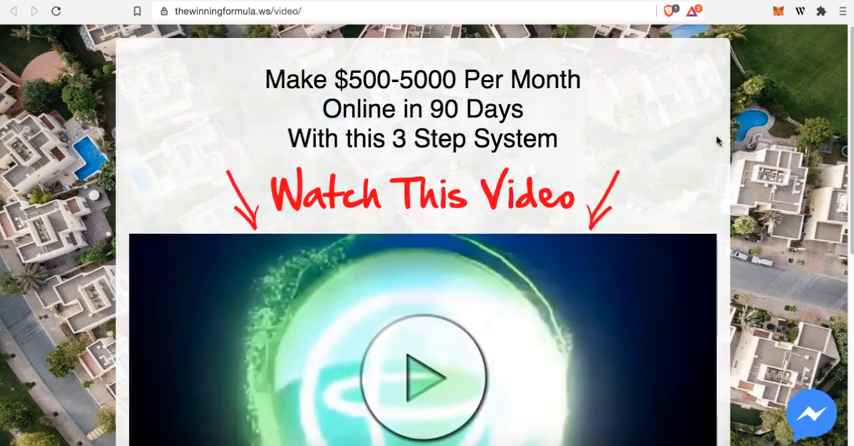
# - Scroll below the video to the Step 1, income calculator, Step 2 and Step 3 links
pyautogui.scroll(-3)
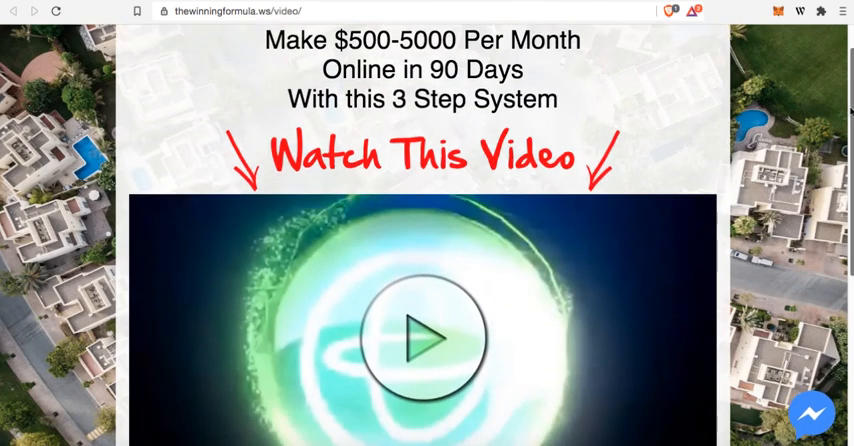
pyautogui.scroll(-3)
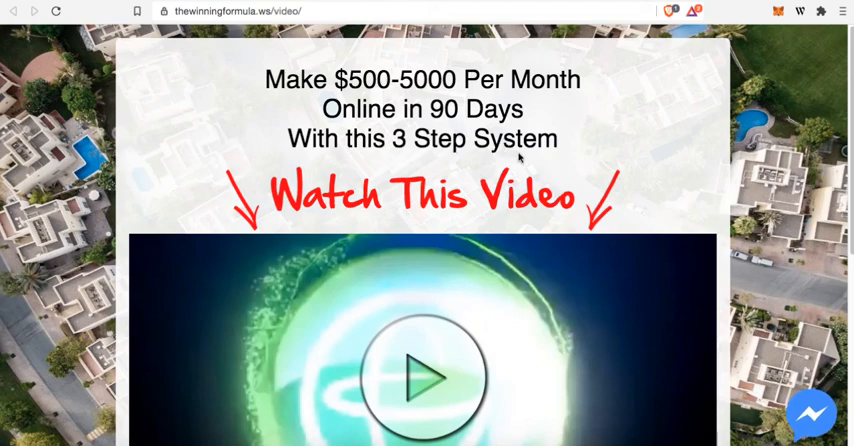
pyautogui.scroll(-3)
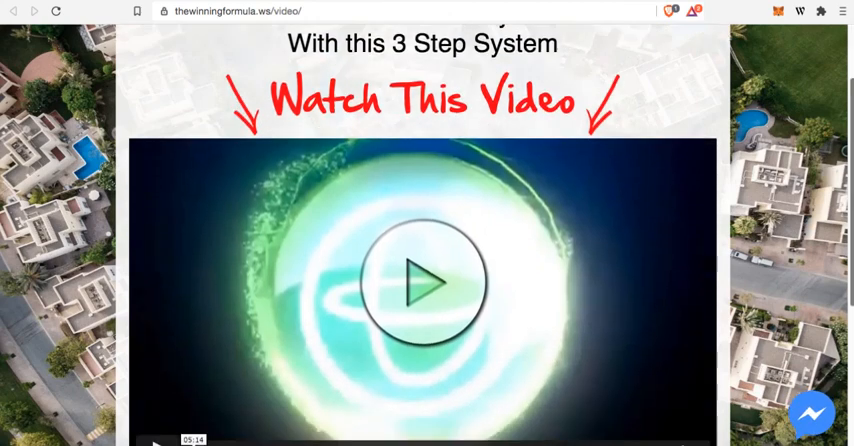
pyautogui.scroll(-3)
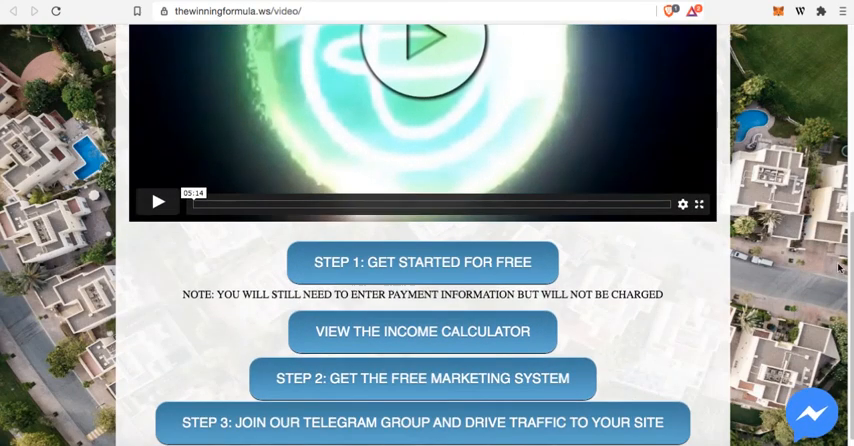